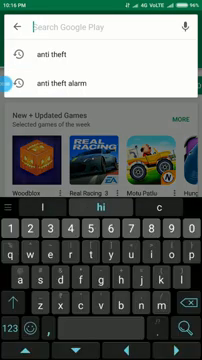
Search the Play Store for "swift" to locate SwiftKey
type("swift")
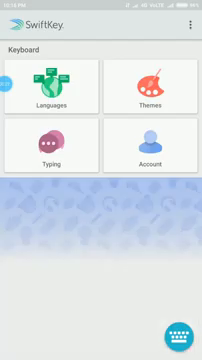
Leave the Play Store via Home on the way to SwiftKey's Typing settings
key("HOME")
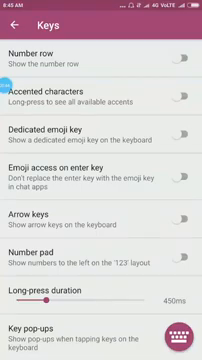
Return to Typing and reopen Keys to switch on the Arrow keys toggle
left_click(20, 22)
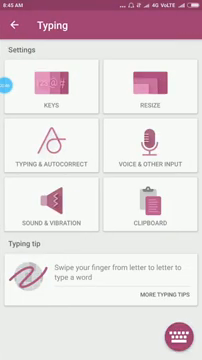
left_click(20, 28)
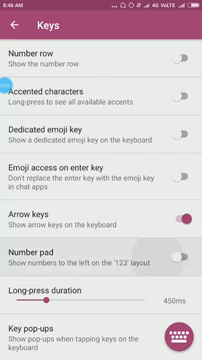
Show the SwiftKey keyboard below the Keys settings to preview the layout
left_click(184, 52)
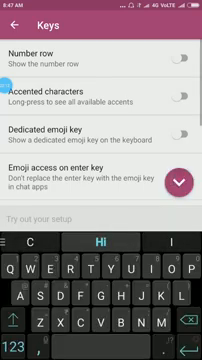
Switch on Number row so digits show above the letters
left_click(20, 340)
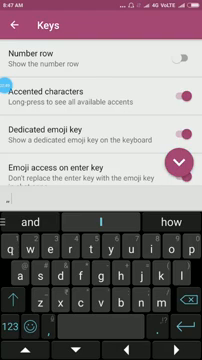
Switch on Dedicated emoji key and scroll to Long-press duration and key pop-ups
left_click(16, 324)
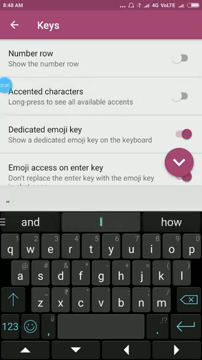
left_click(180, 52)
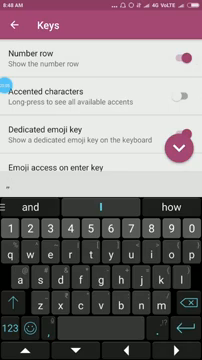
scroll("down", 3)
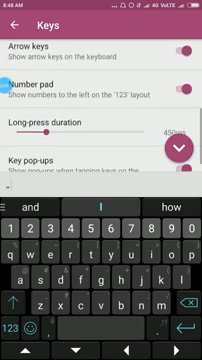
scroll("down", 3)
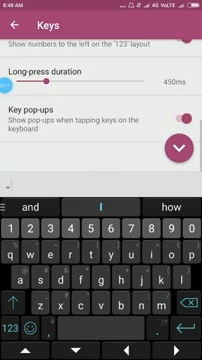